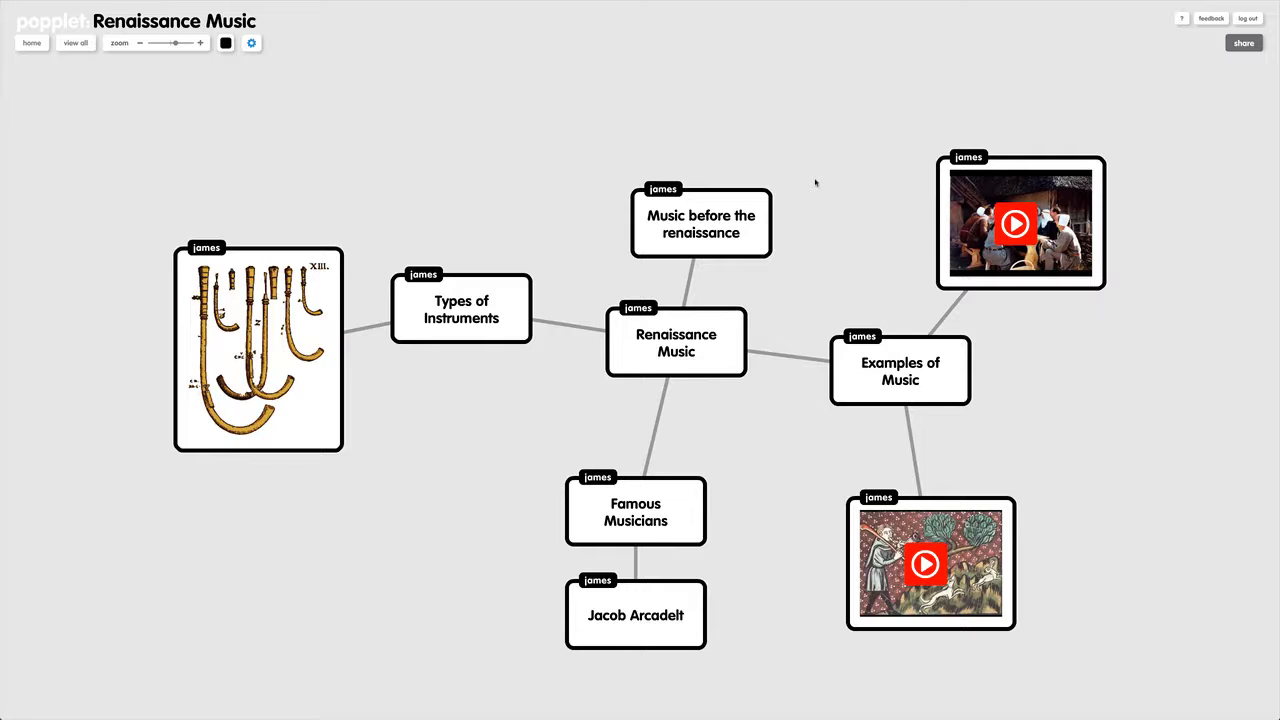
{"action": "mouse_move", "coordinate": [176, 354]}
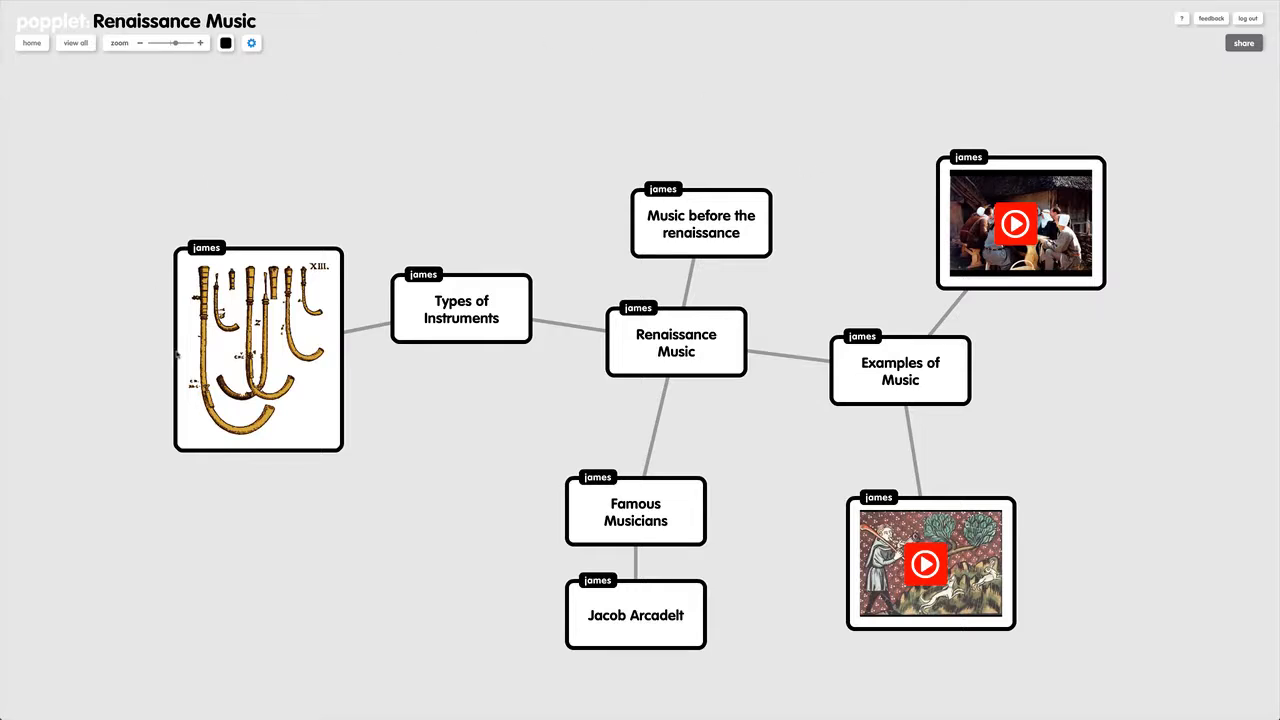
{"action": "mouse_move", "coordinate": [1206, 28]}
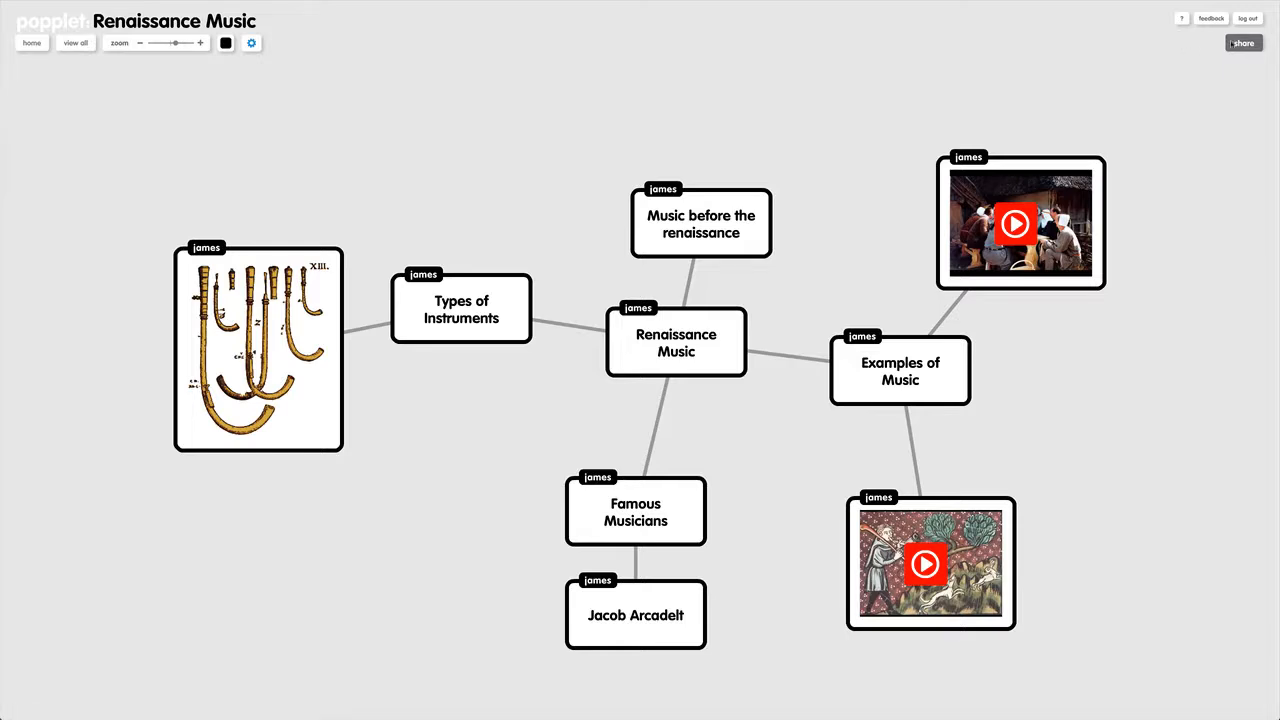
- Open the Share dropdown for the Renaissance Music popplet
{"action": "left_click", "coordinate": [1243, 42]}
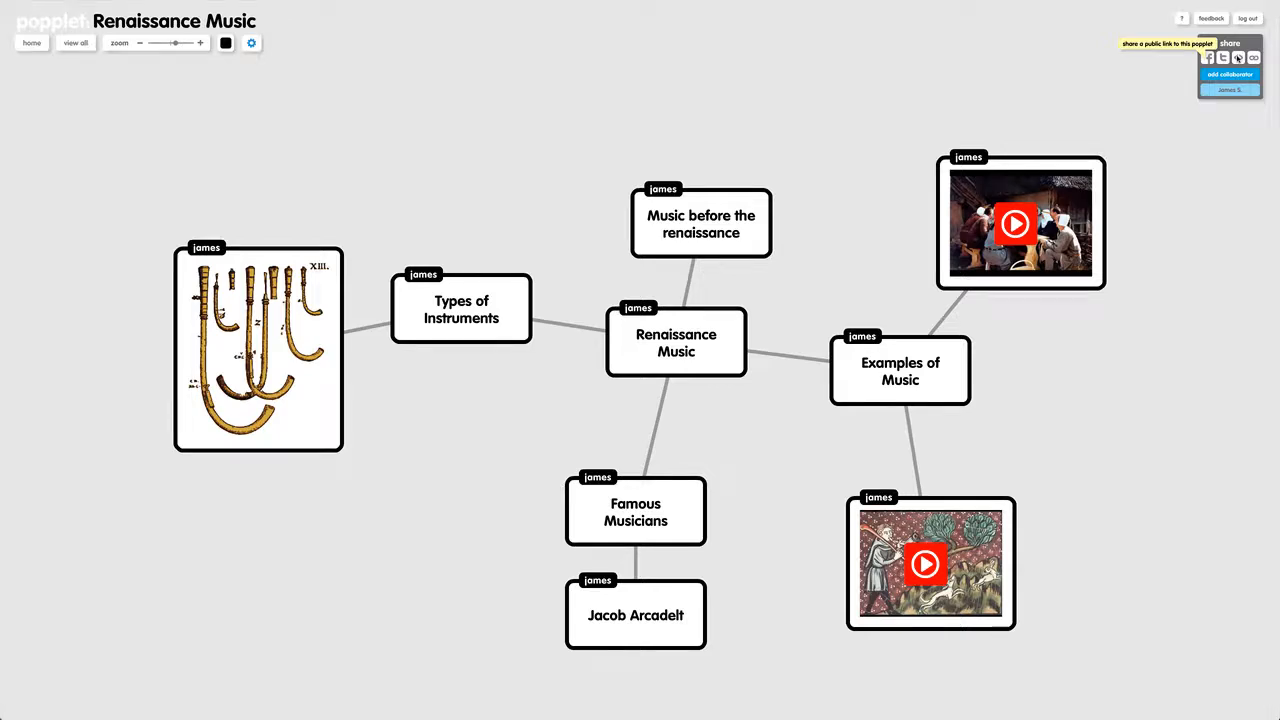
- Open the Share your Popplet window and select the full embed code
{"action": "left_click", "coordinate": [1229, 43]}
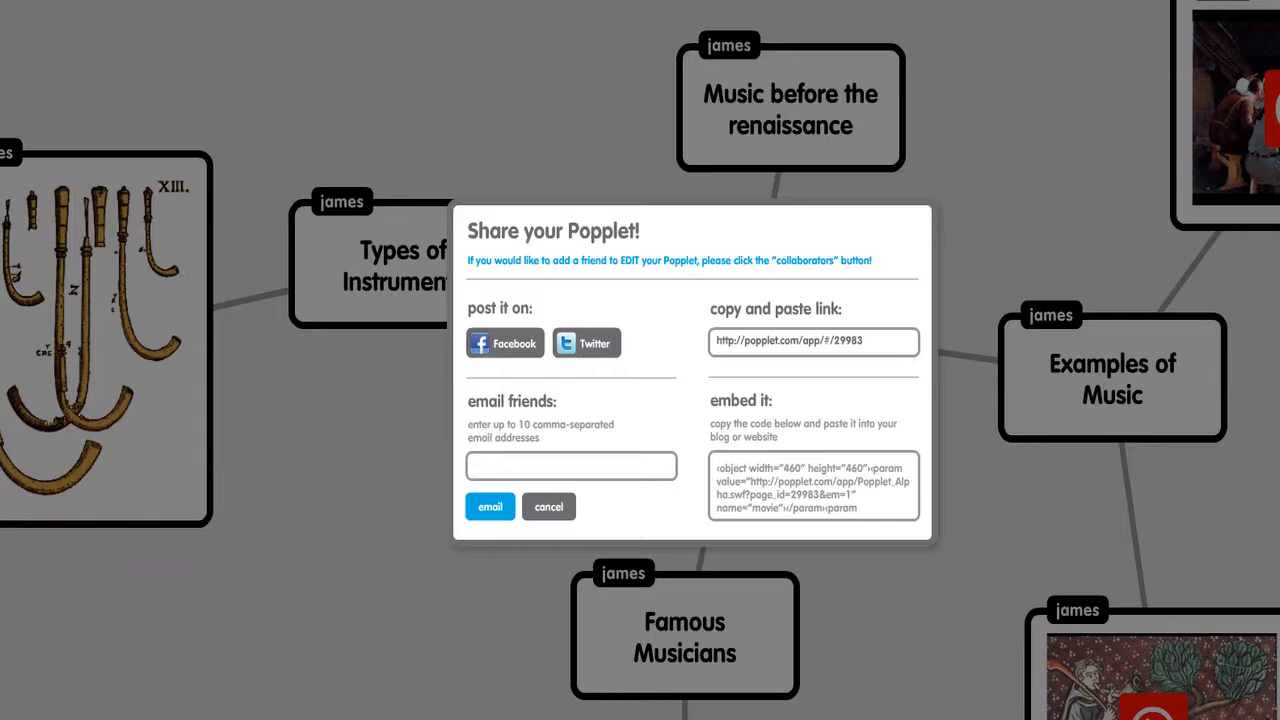
{"action": "mouse_move", "coordinate": [924, 350]}
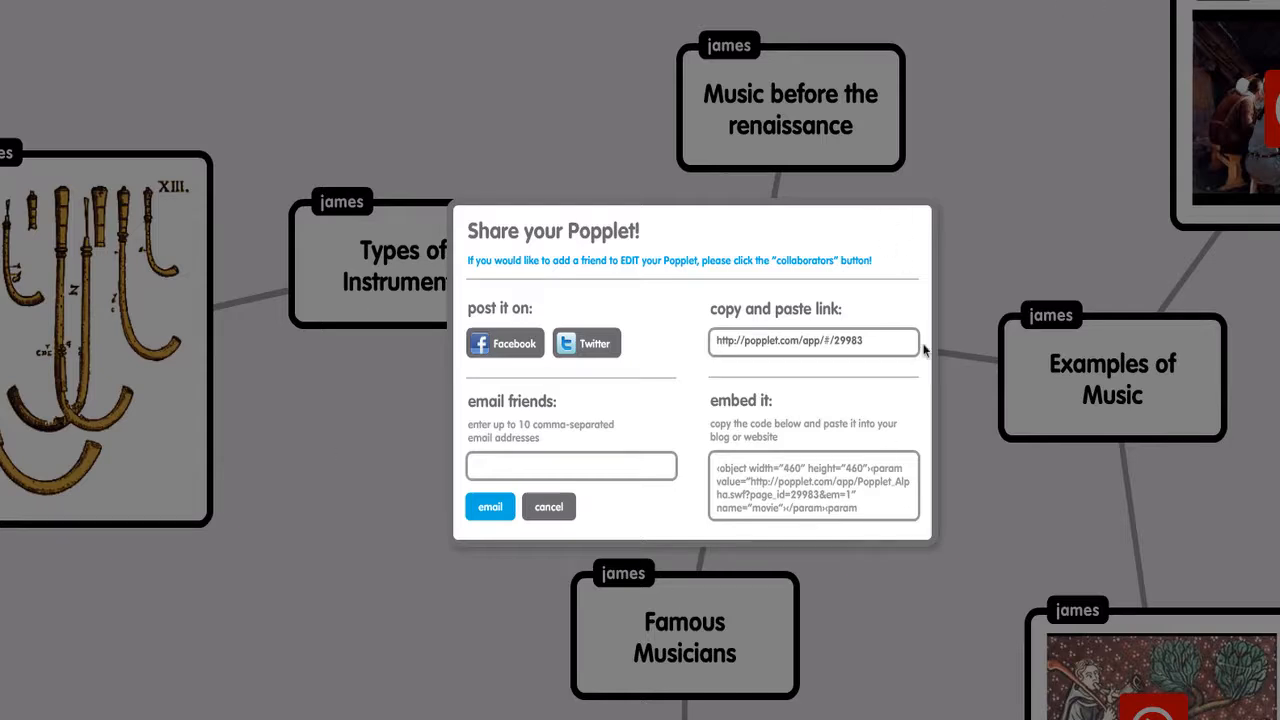
{"action": "mouse_move", "coordinate": [788, 403]}
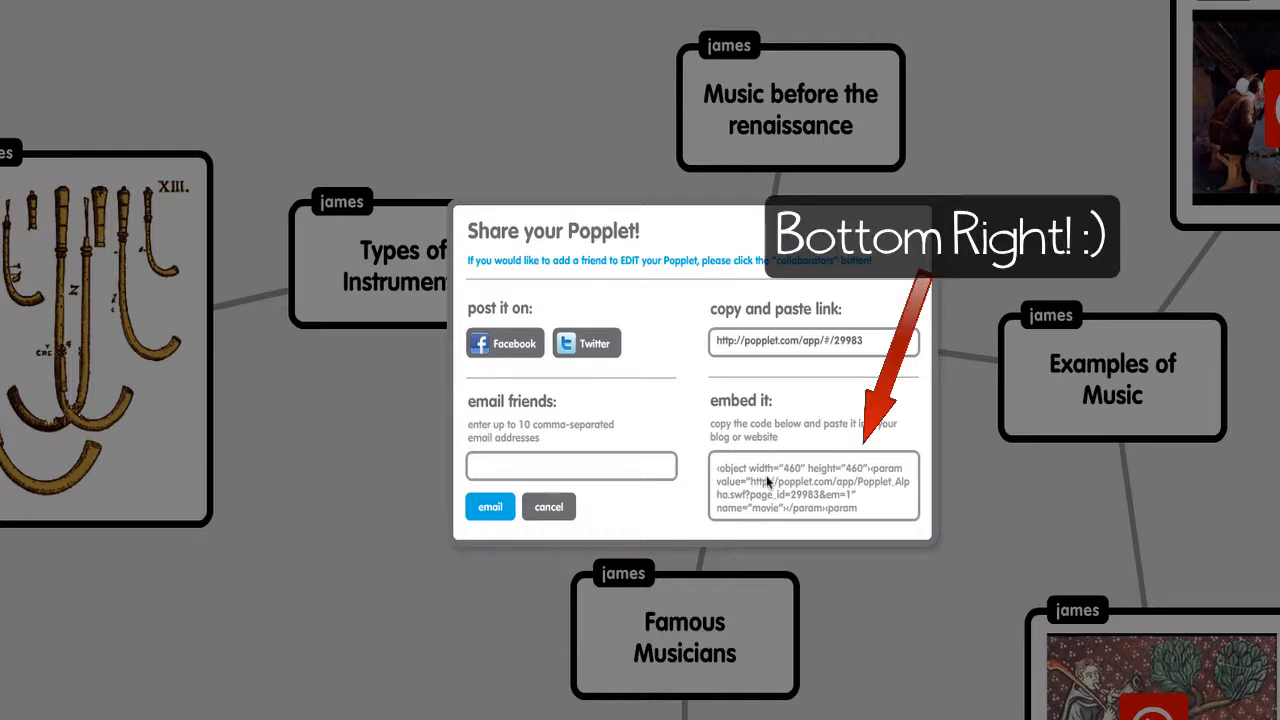
{"action": "right_click", "coordinate": [813, 485]}
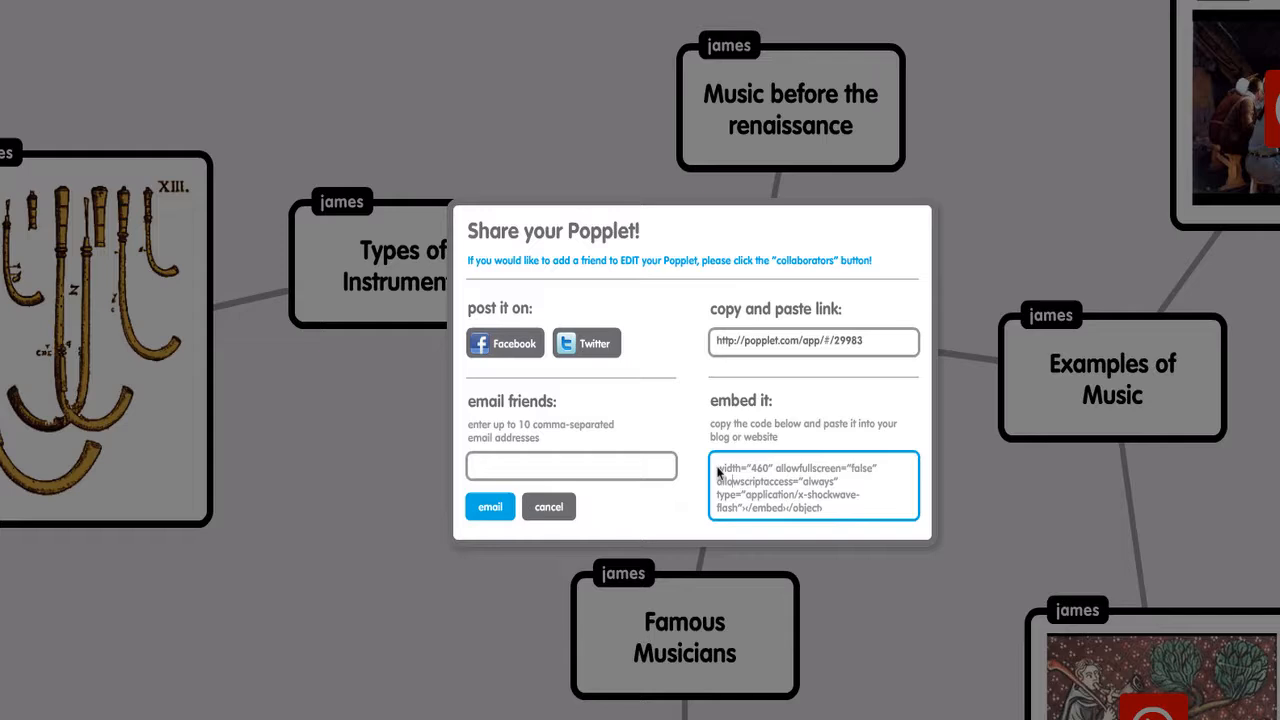
{"action": "triple_click", "coordinate": [810, 487]}
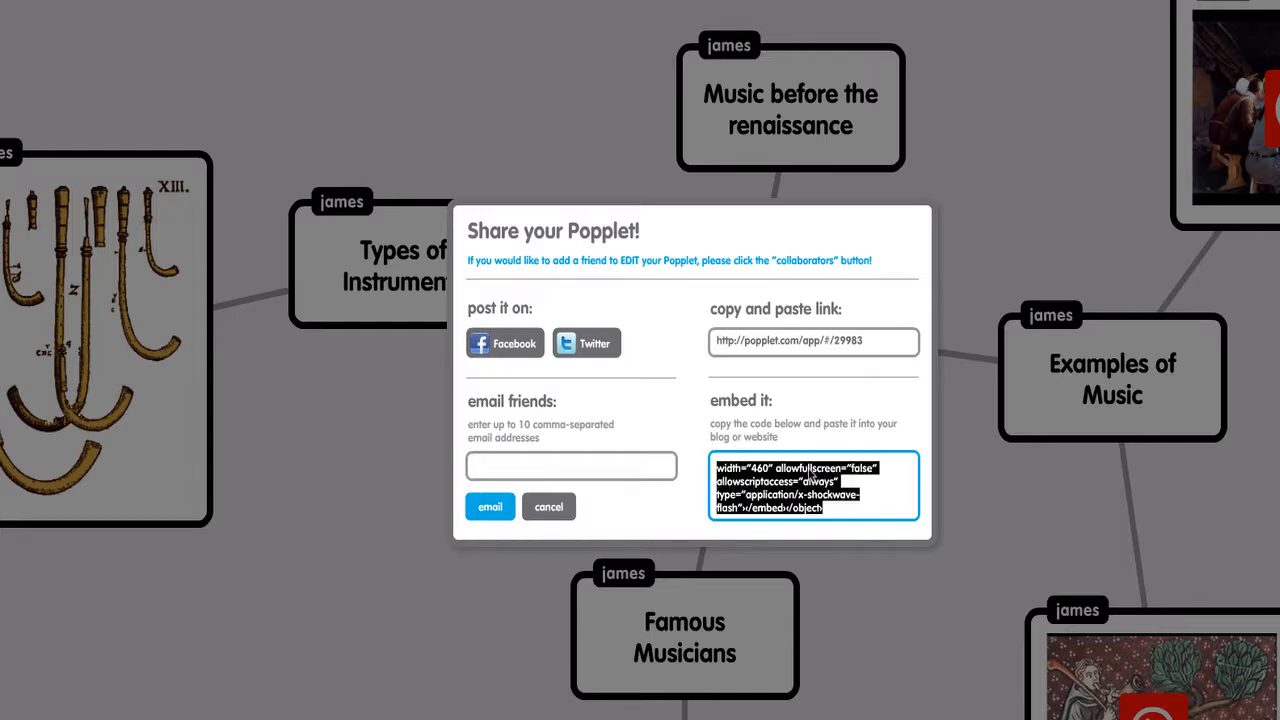
{"action": "mouse_move", "coordinate": [457, 381]}
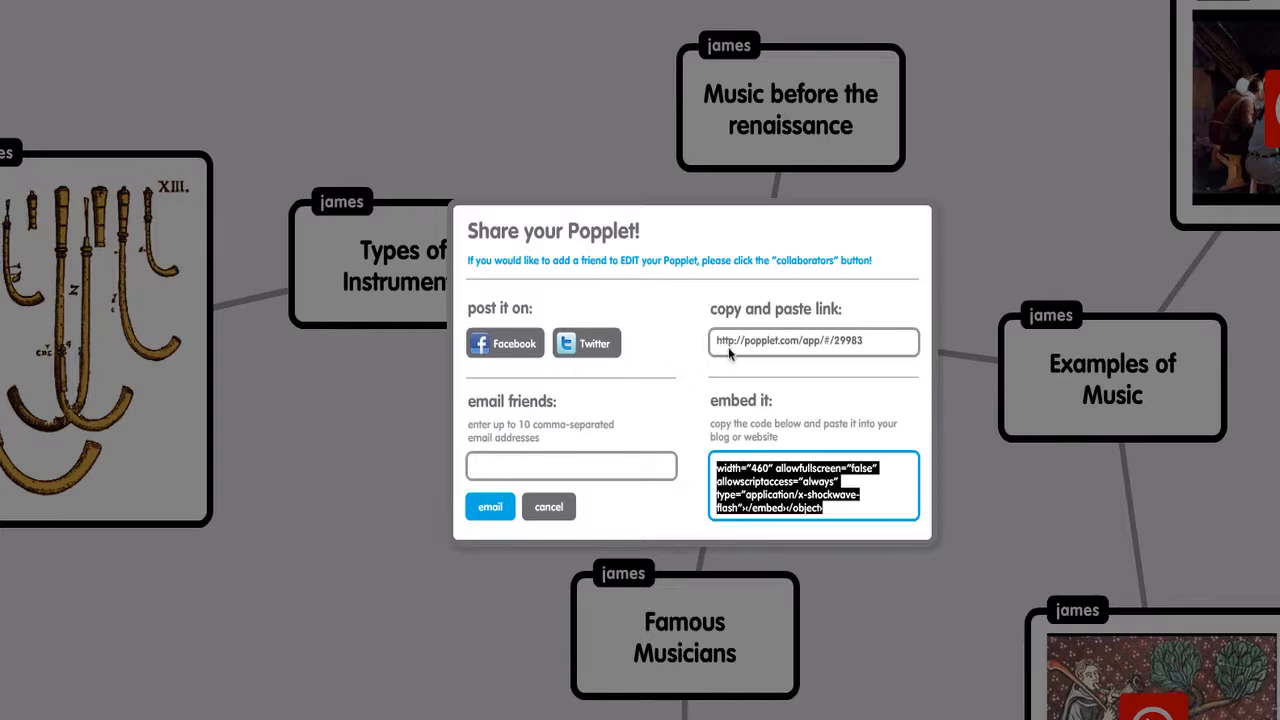
{"action": "mouse_move", "coordinate": [668, 237]}
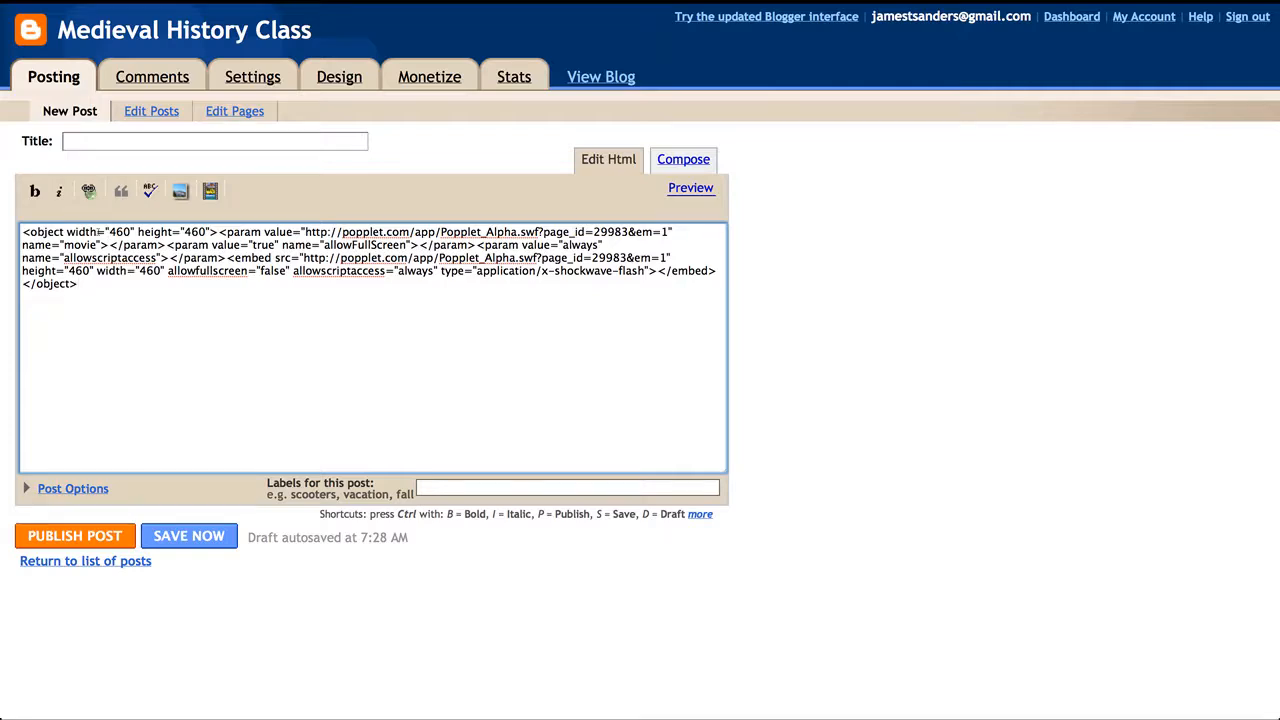
- Title the post 'My Popplet Project (Renaissance Music)', publish it, and view the live post
{"action": "left_click", "coordinate": [214, 140]}
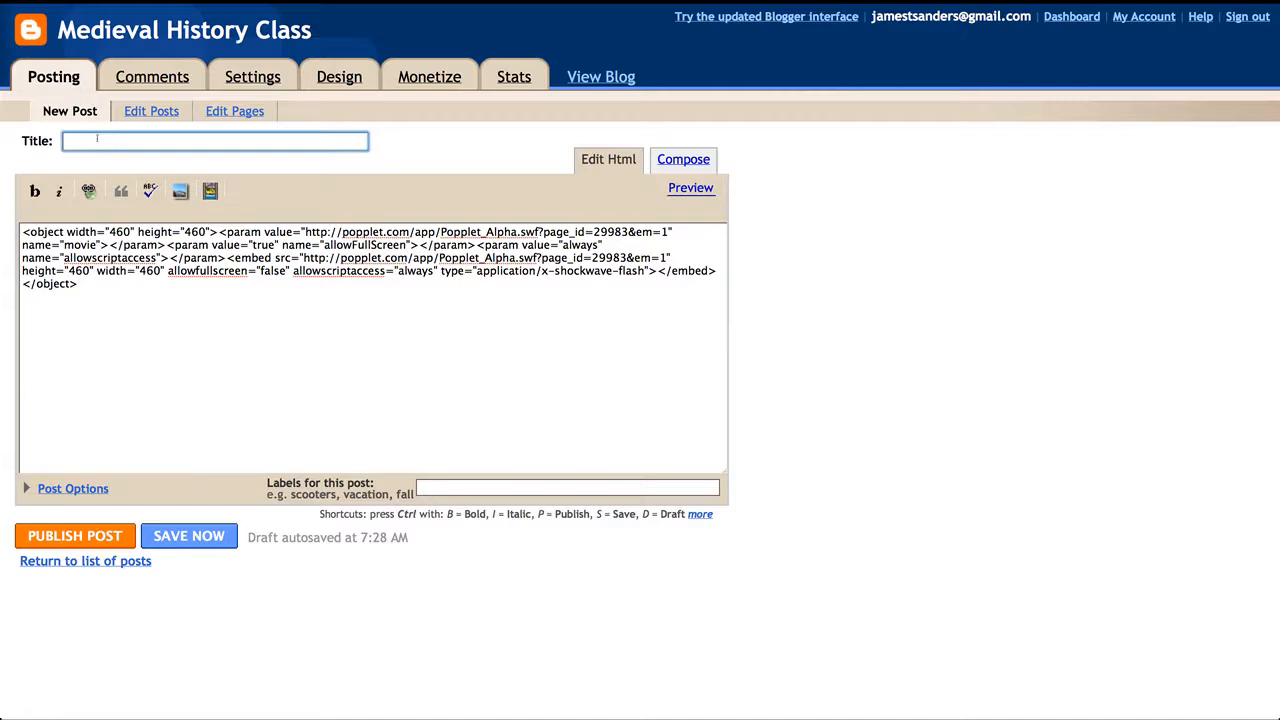
{"action": "type", "text": "My P"}
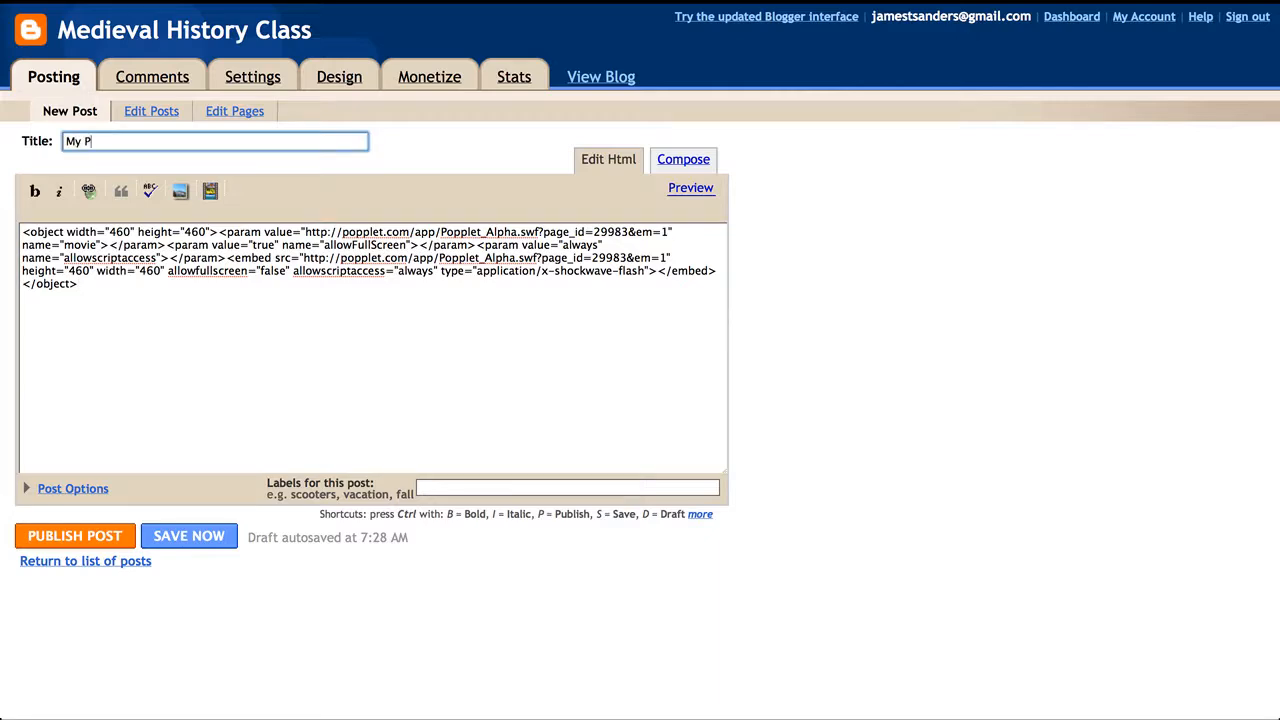
{"action": "type", "text": "opplet Pr"}
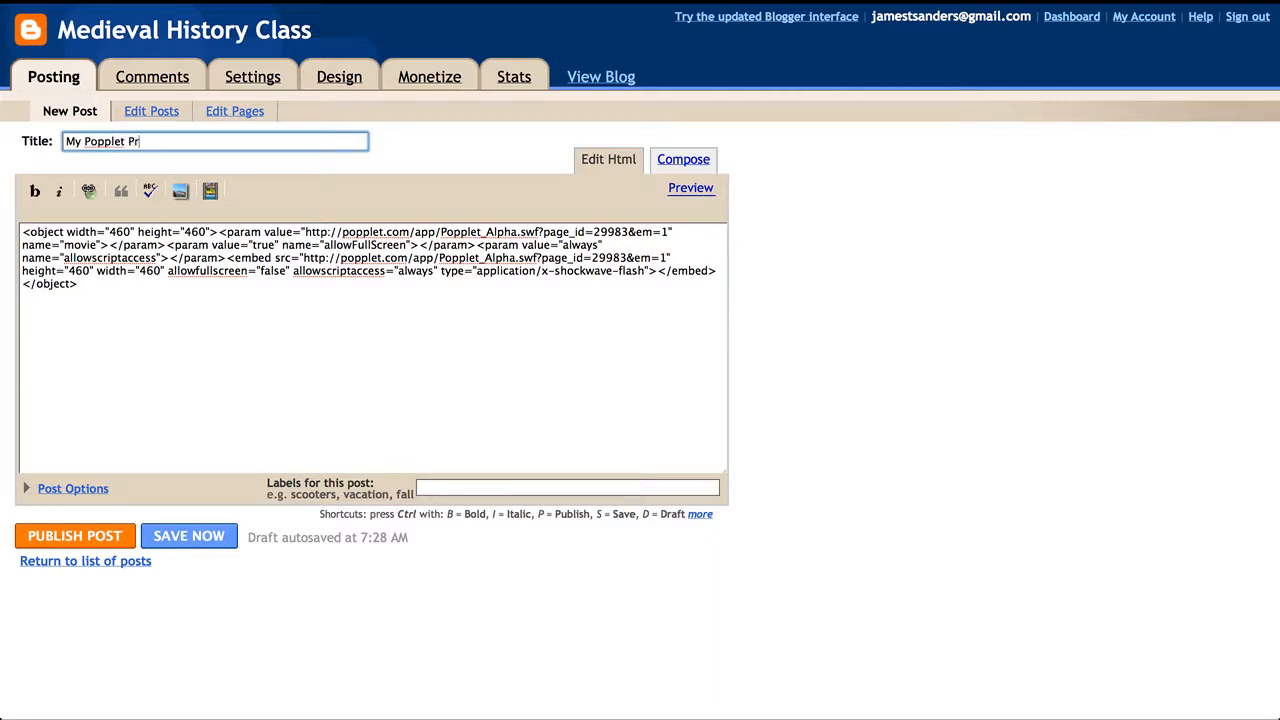
{"action": "type", "text": "oject (Re"}
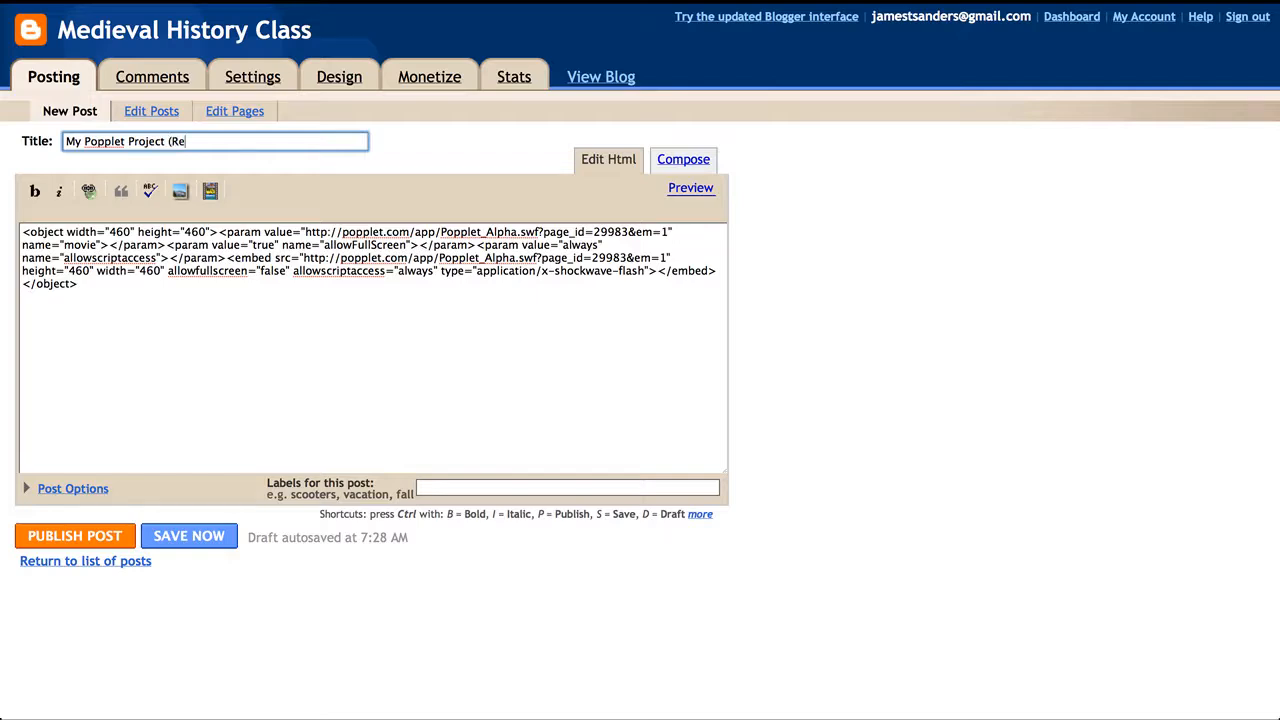
{"action": "type", "text": "naissance"}
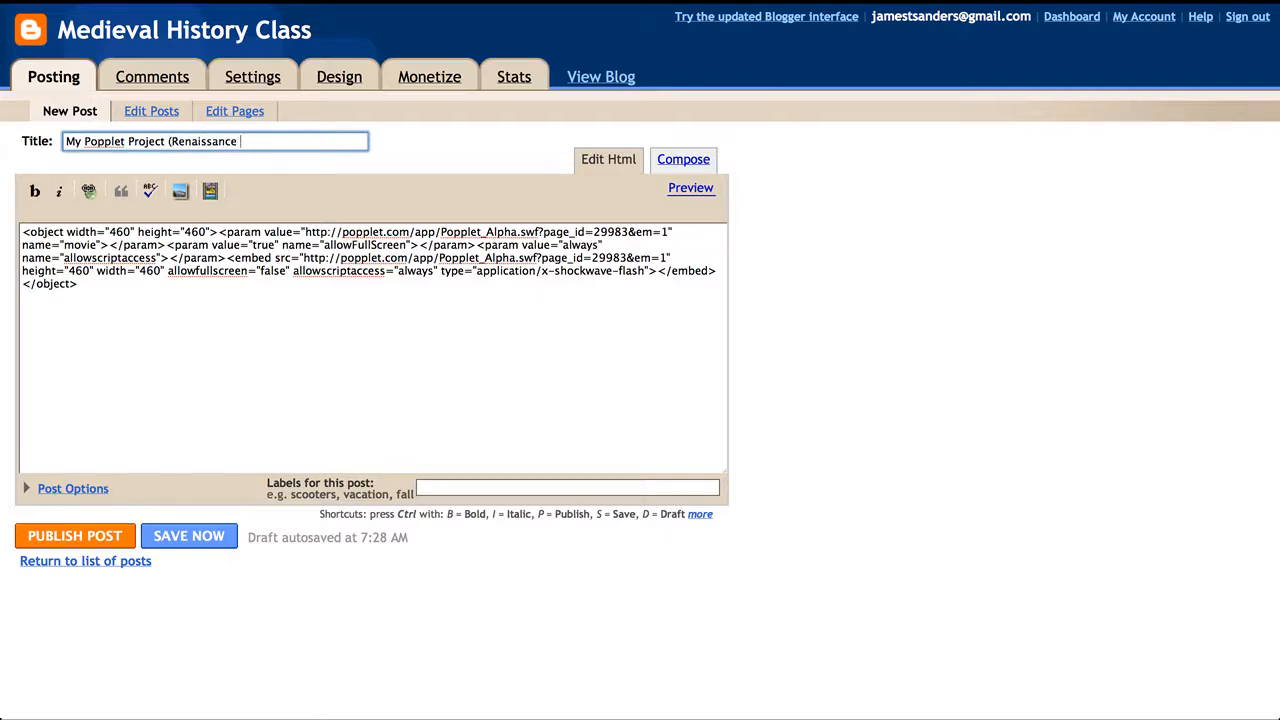
{"action": "type", "text": "Music)"}
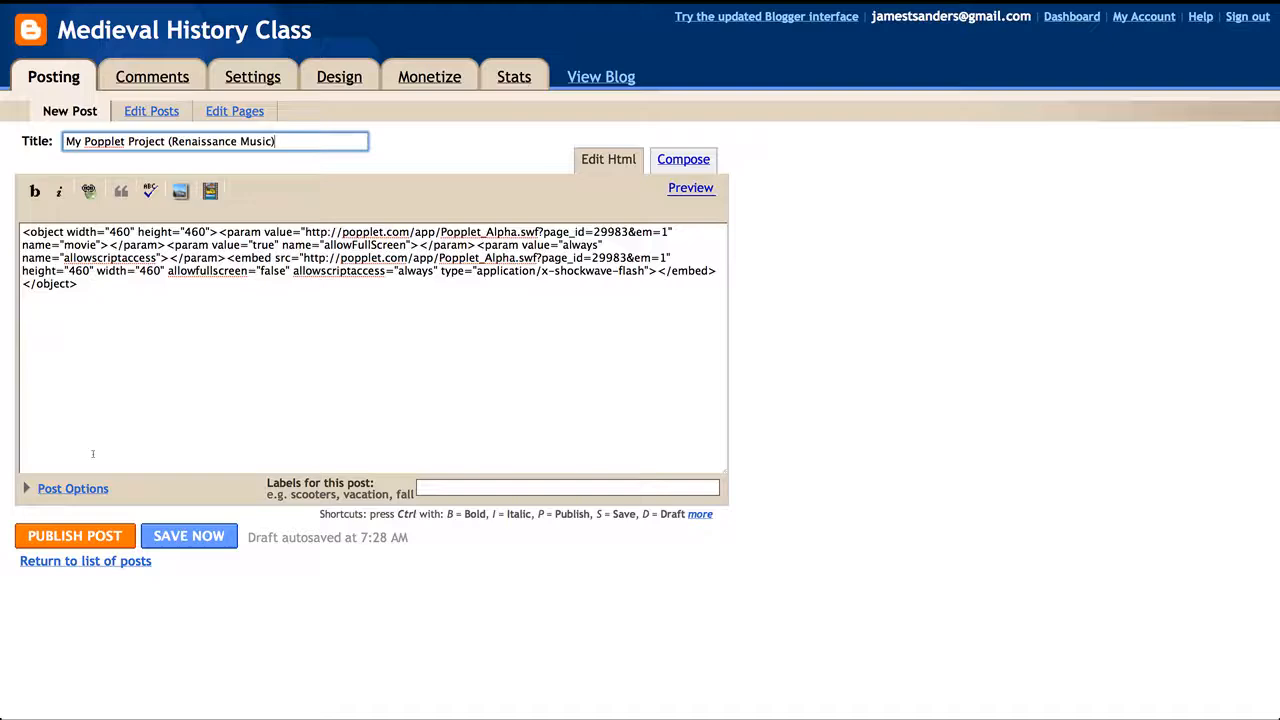
{"action": "left_click", "coordinate": [74, 535]}
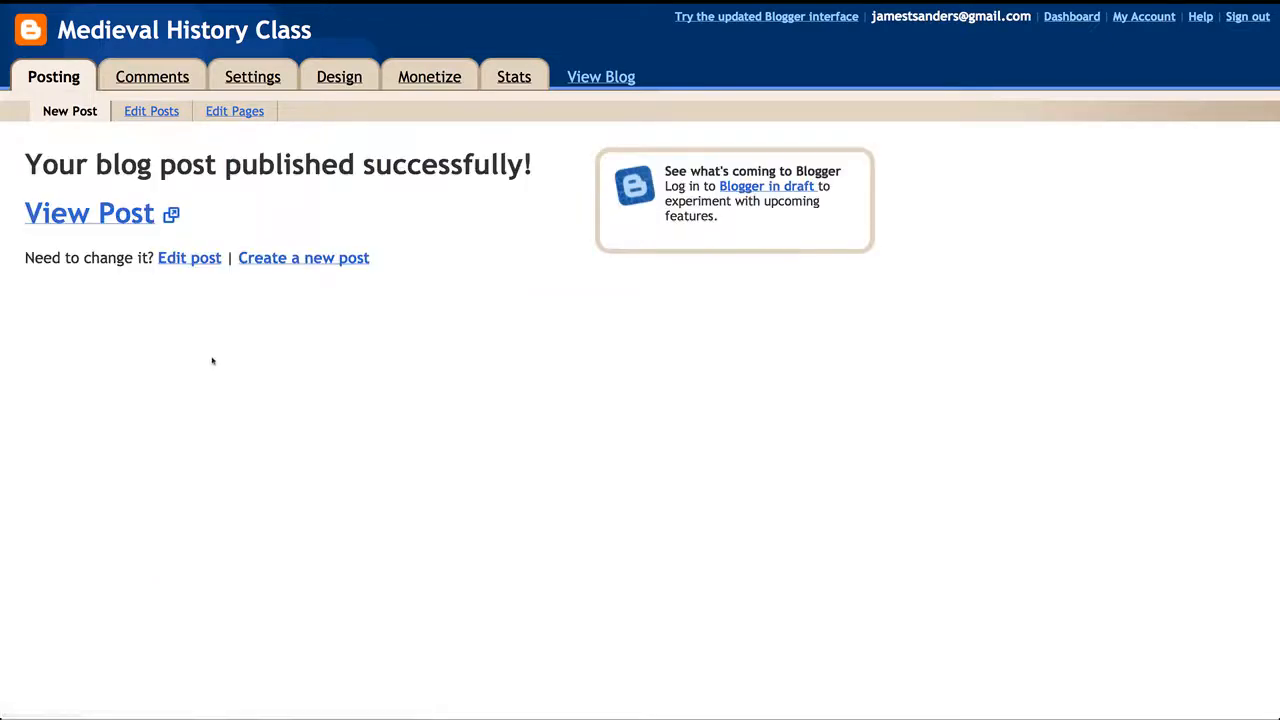
{"action": "left_click", "coordinate": [89, 212]}
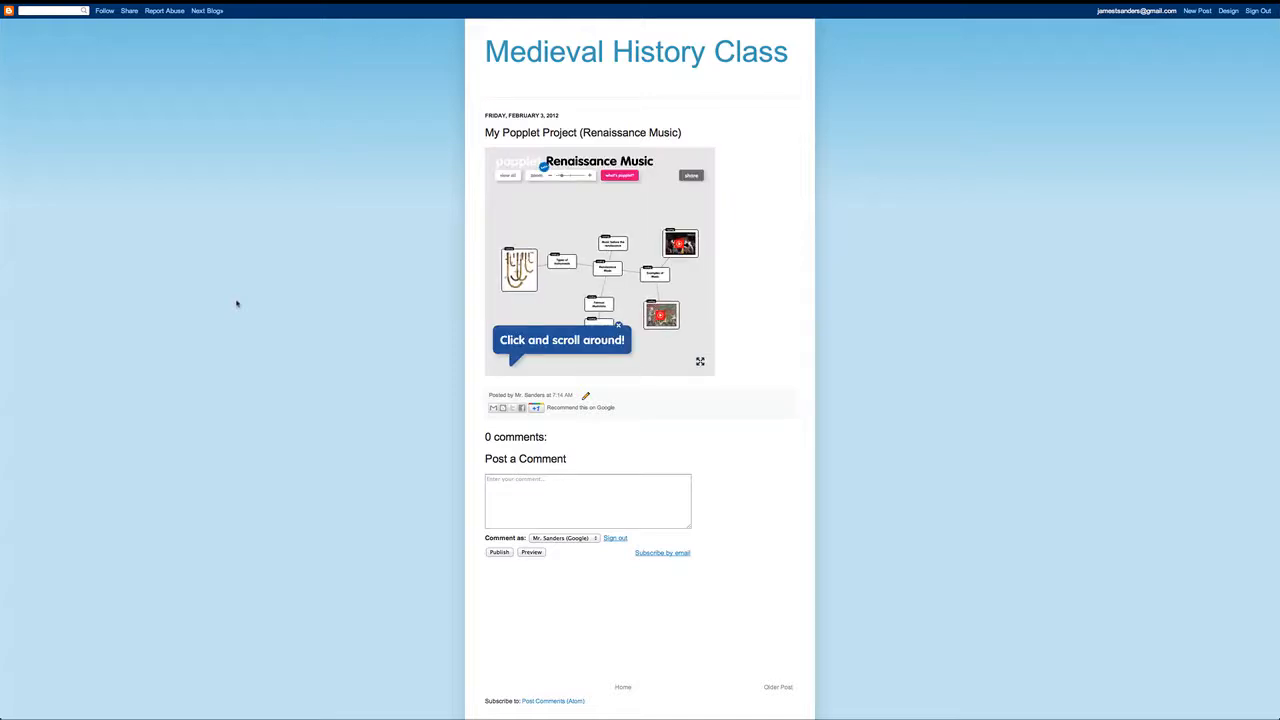
{"action": "mouse_move", "coordinate": [240, 303]}
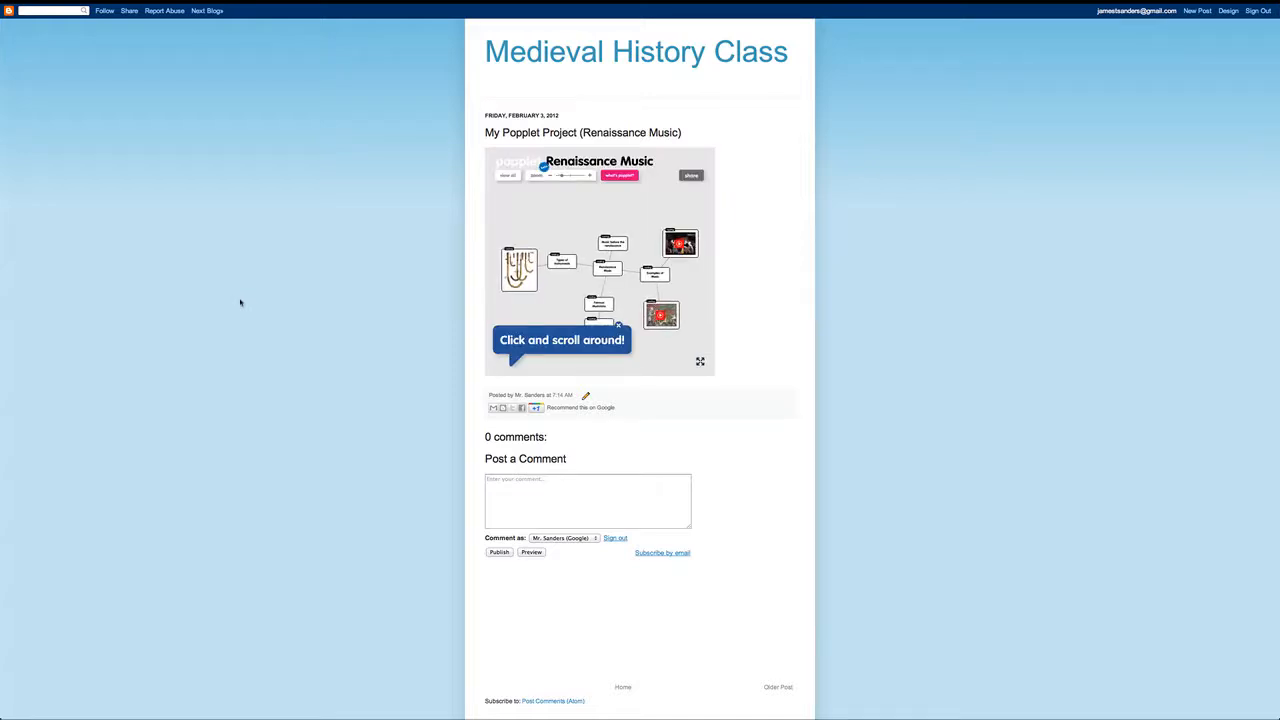